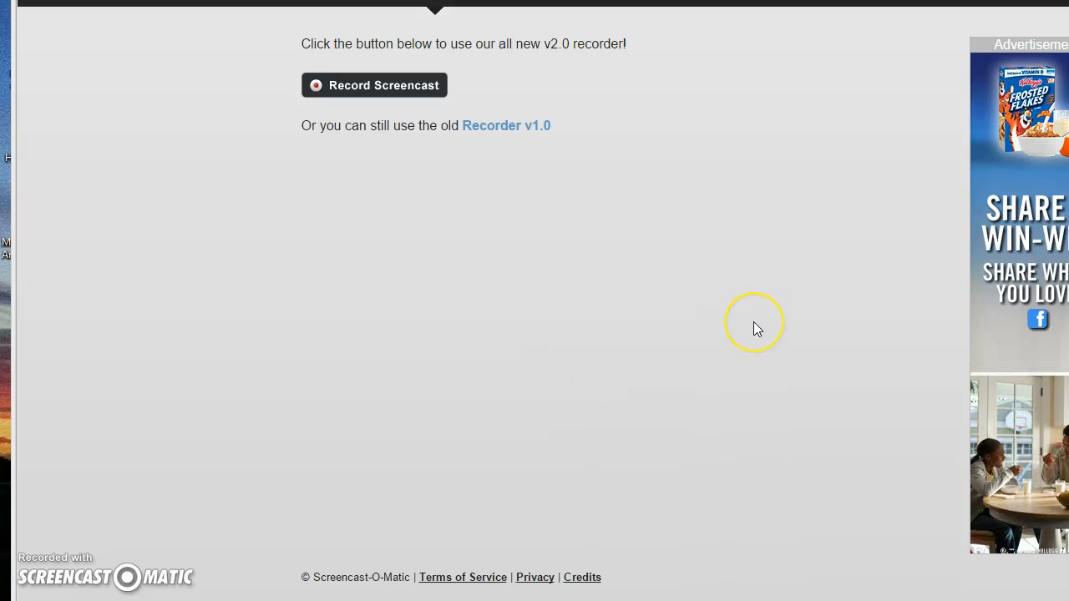
mouse_move(331, 465)
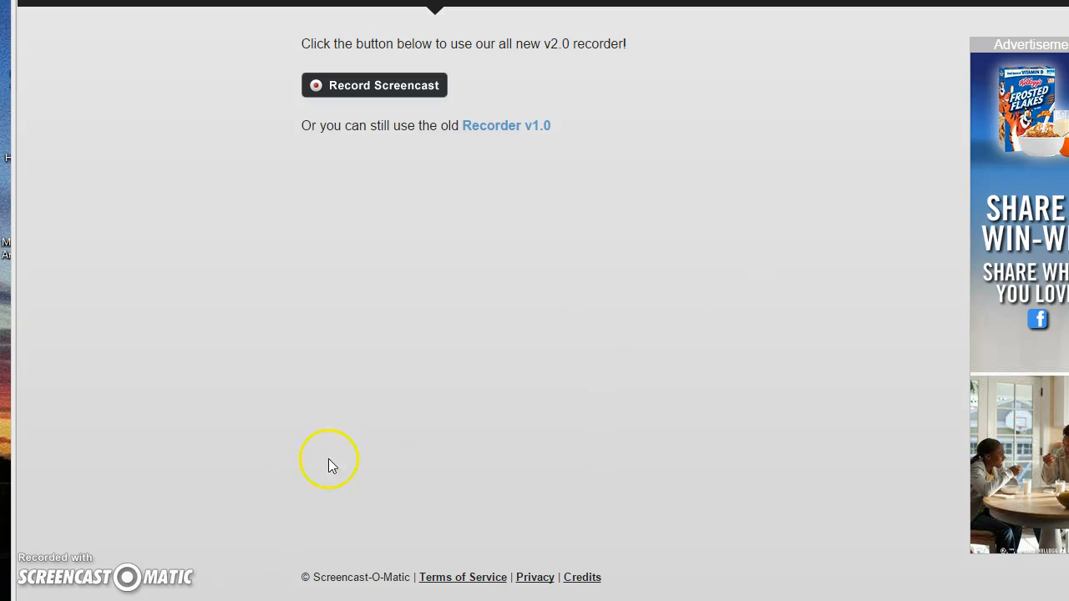
mouse_move(207, 226)
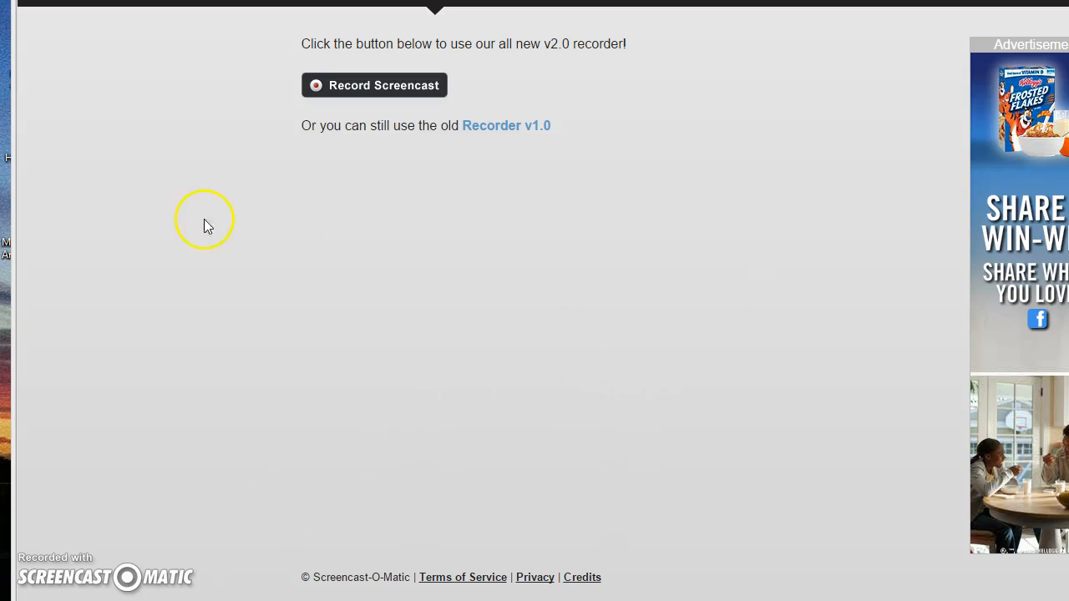
mouse_move(421, 588)
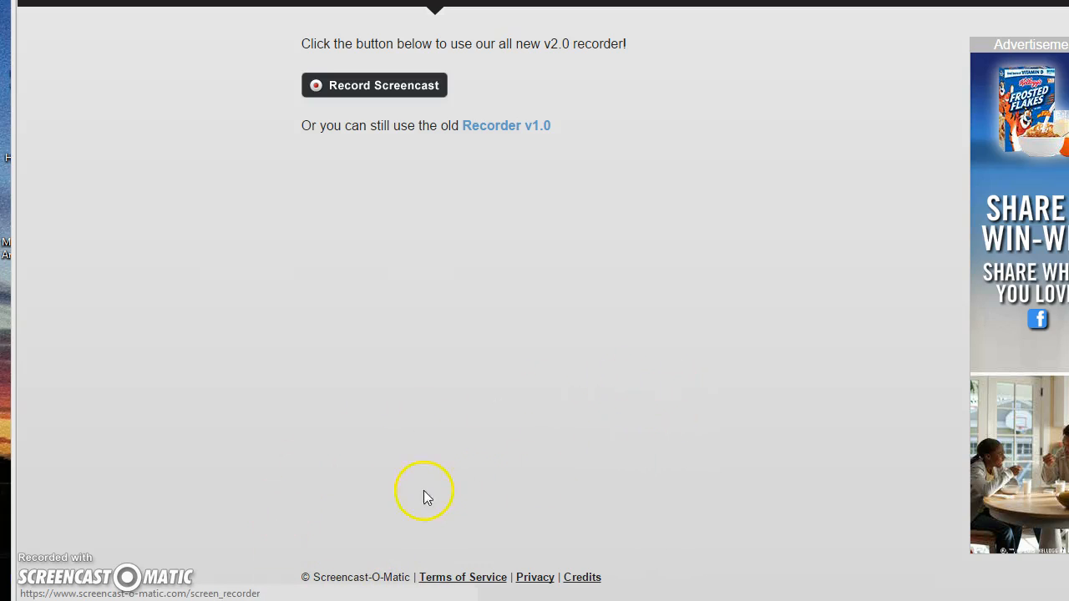
mouse_move(292, 548)
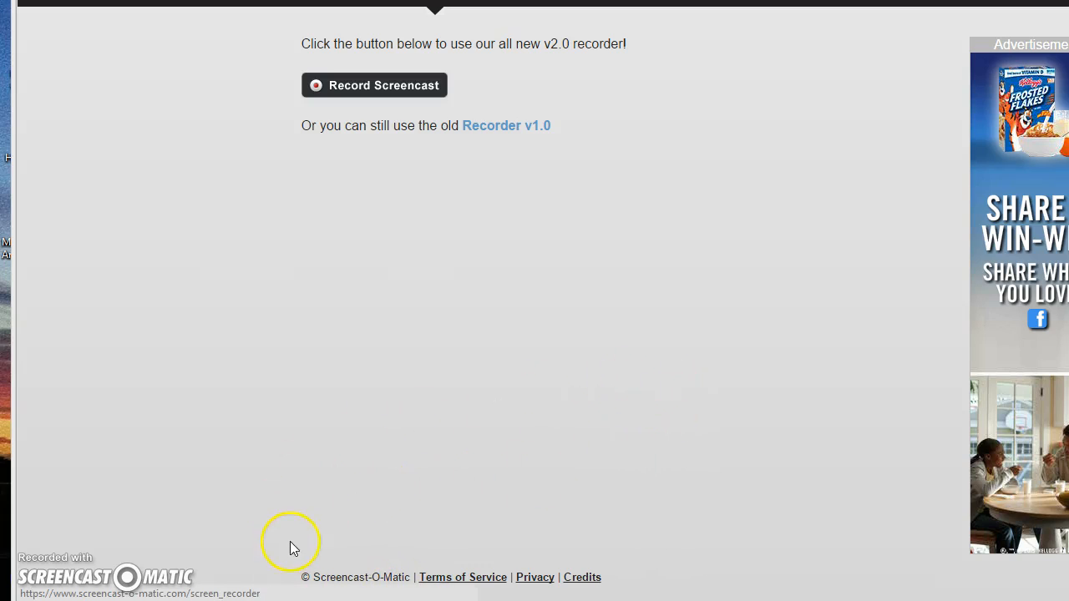
mouse_move(458, 531)
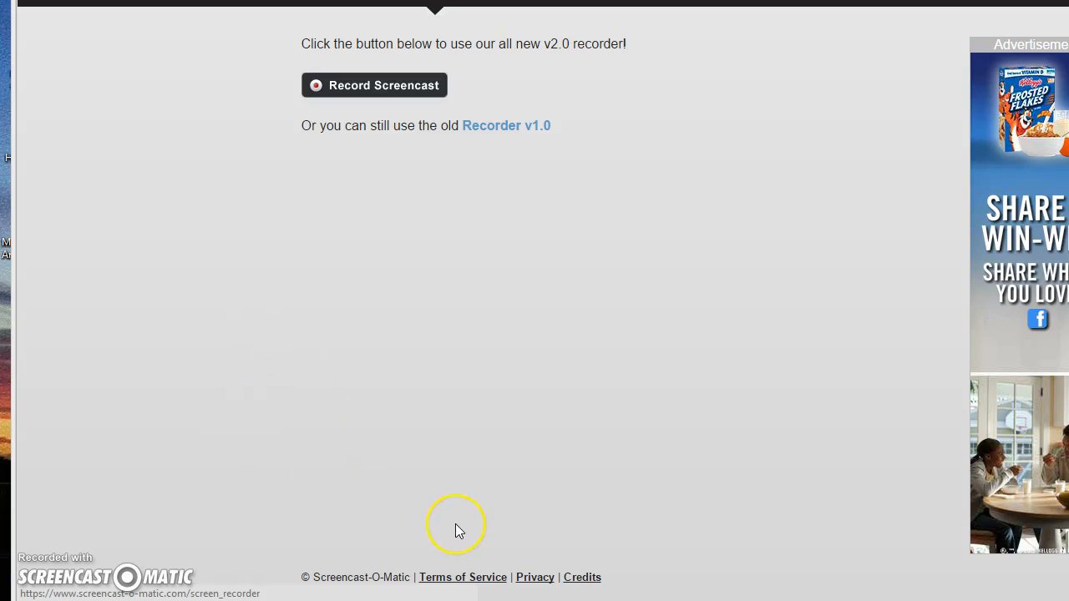
mouse_move(376, 497)
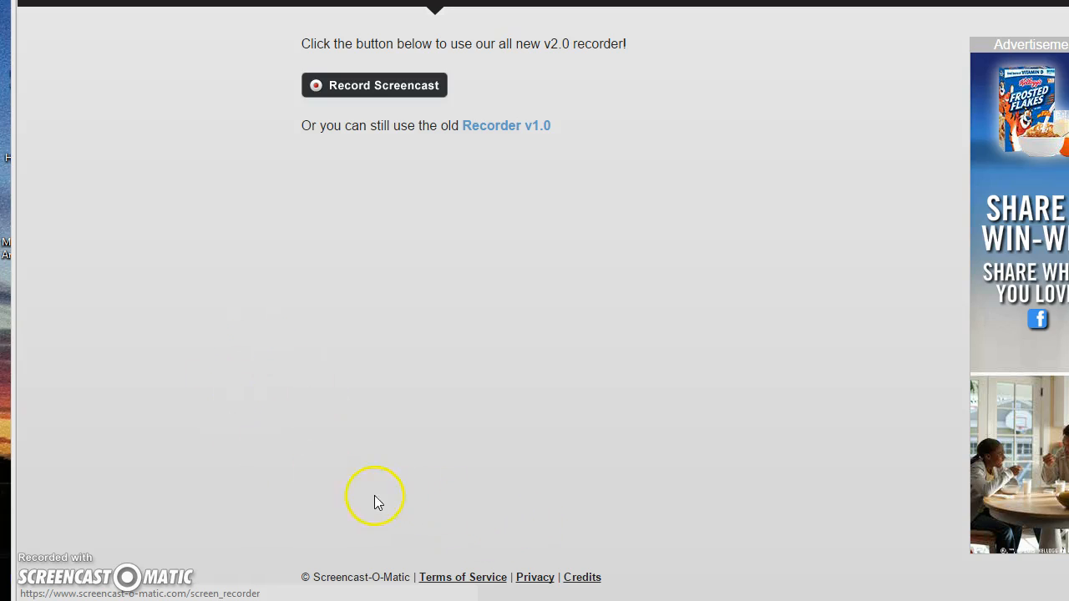
mouse_move(341, 500)
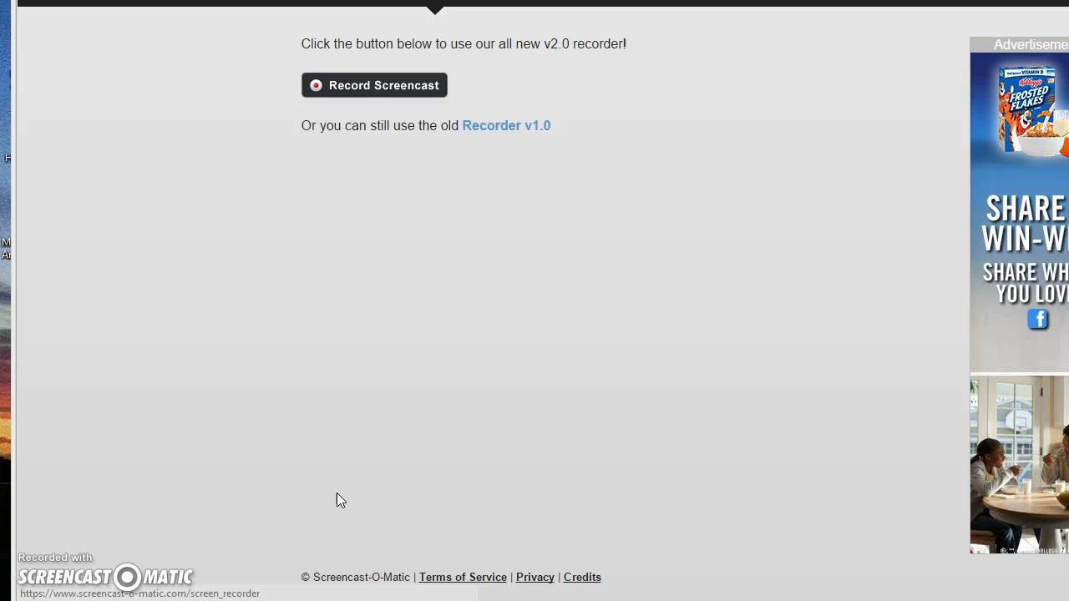
mouse_move(341, 501)
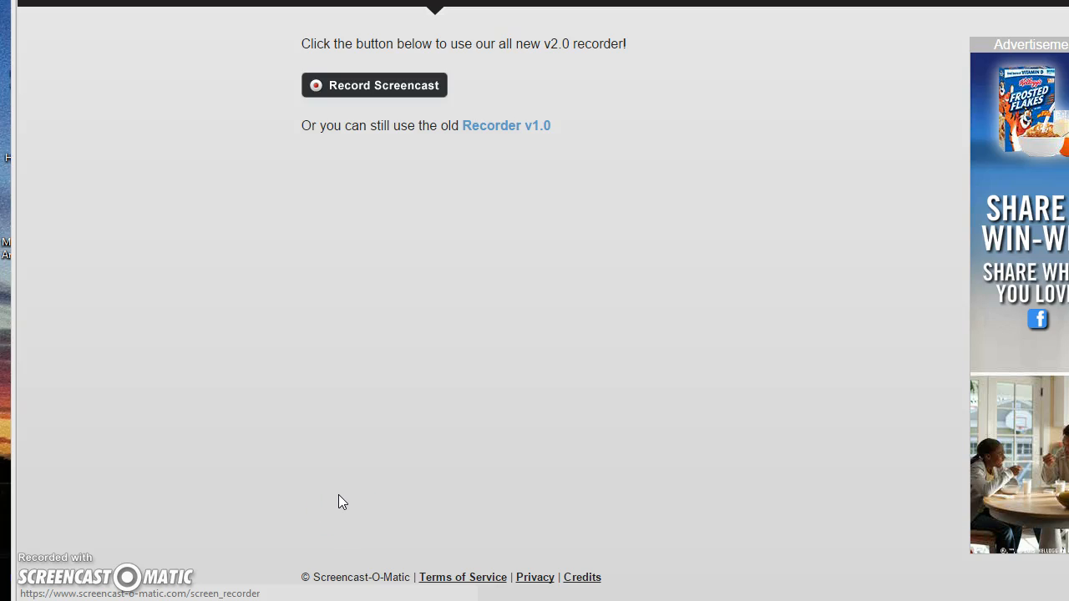
mouse_move(349, 528)
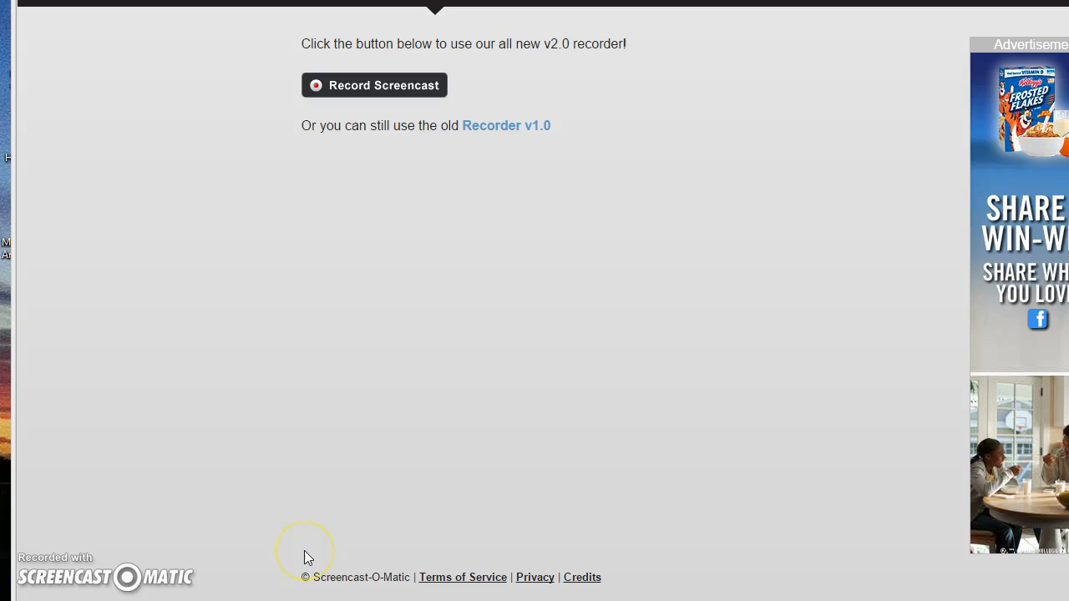
mouse_move(318, 538)
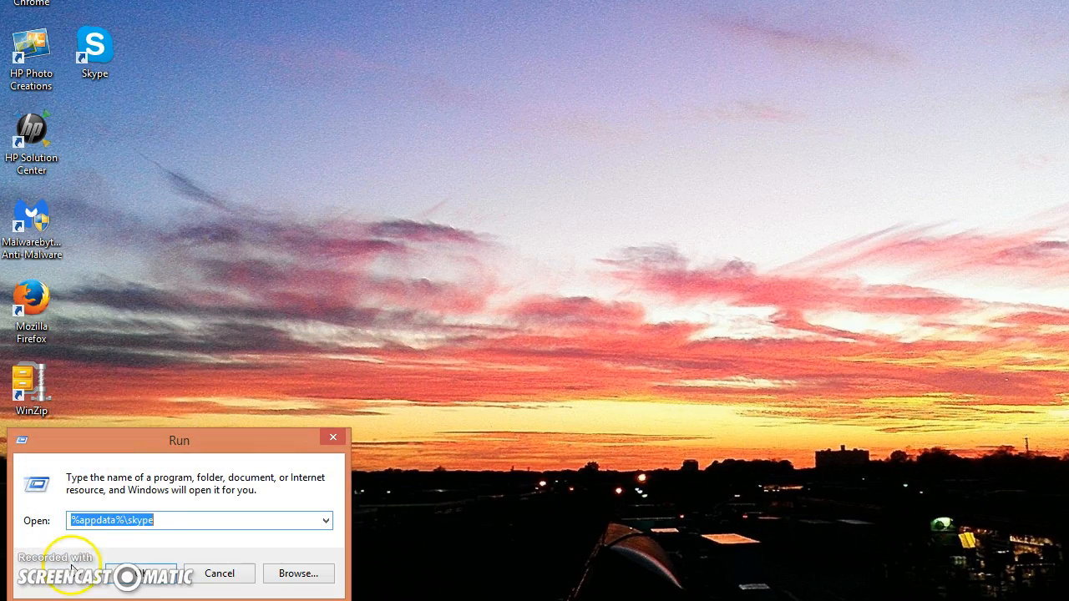
Step: Run %appdata%\skype to show Skype's roaming AppData folder in File Explorer
click(157, 522)
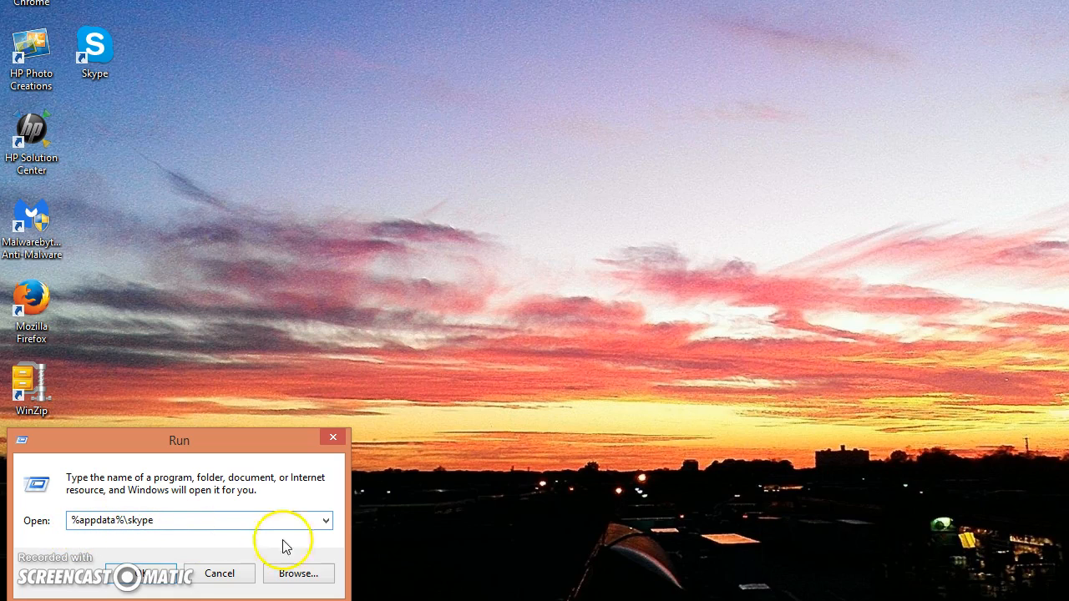
click(140, 574)
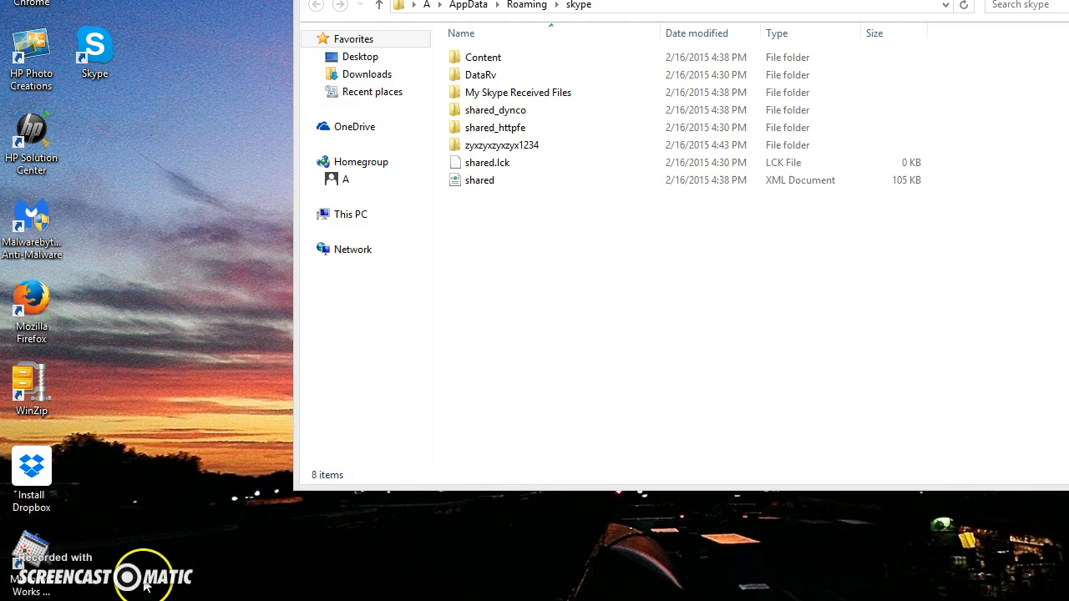
mouse_move(903, 8)
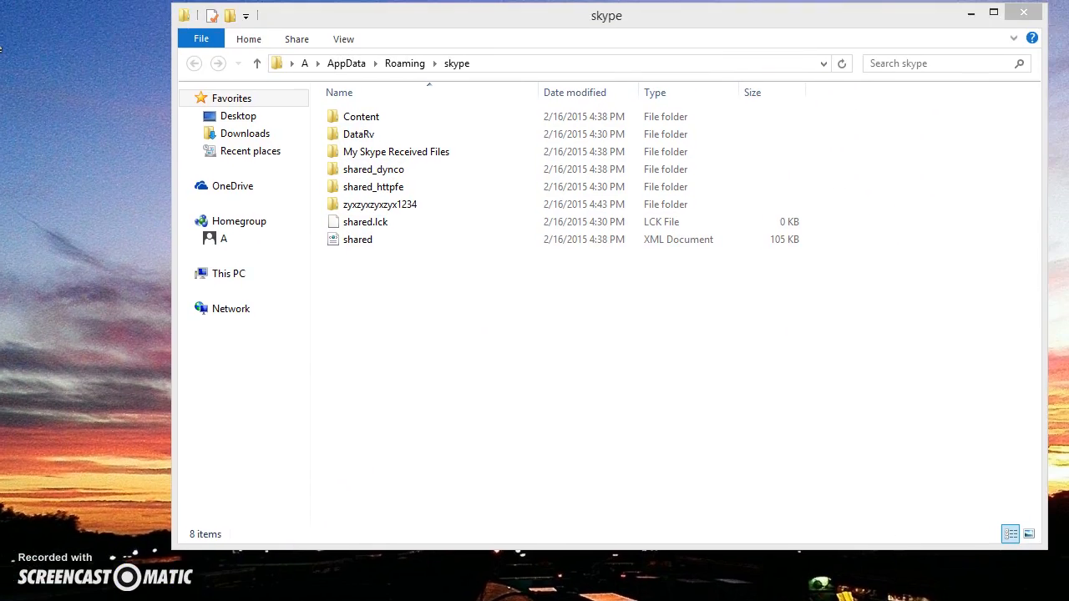
click(381, 219)
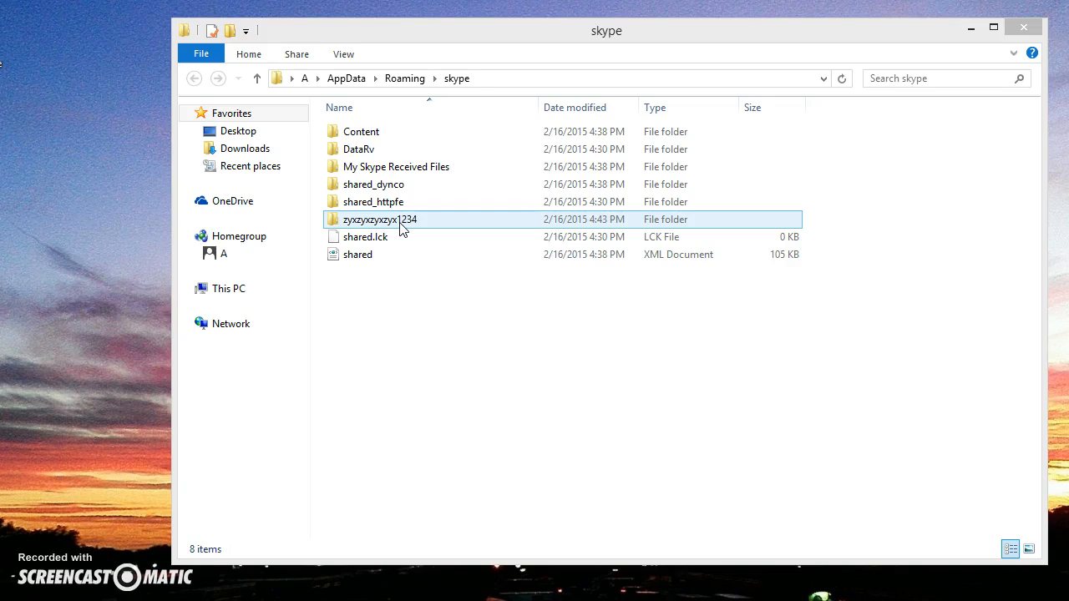
right_click(404, 220)
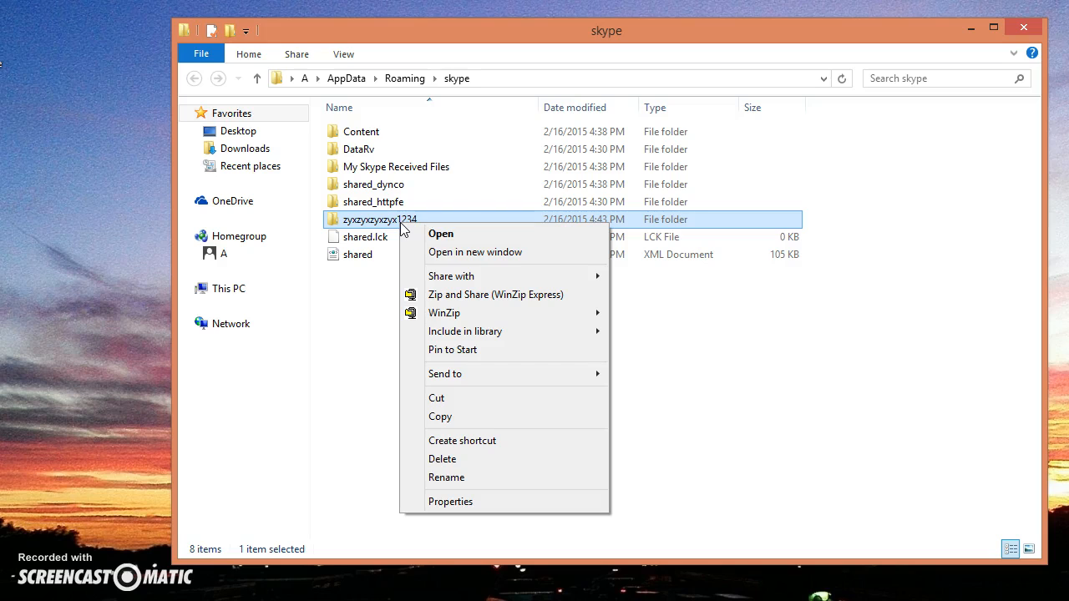
mouse_move(451, 459)
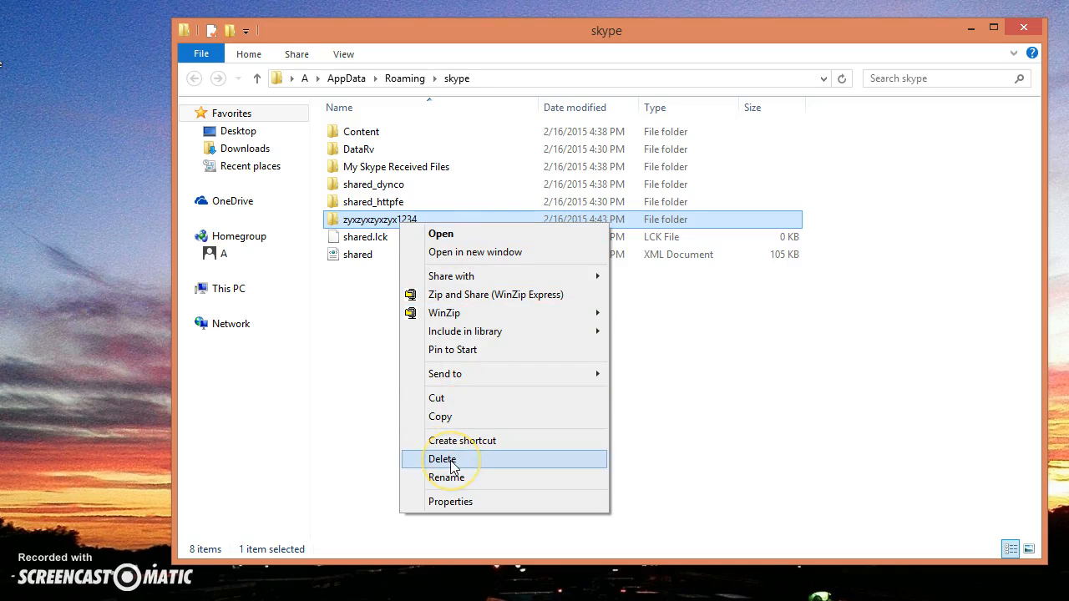
click(441, 458)
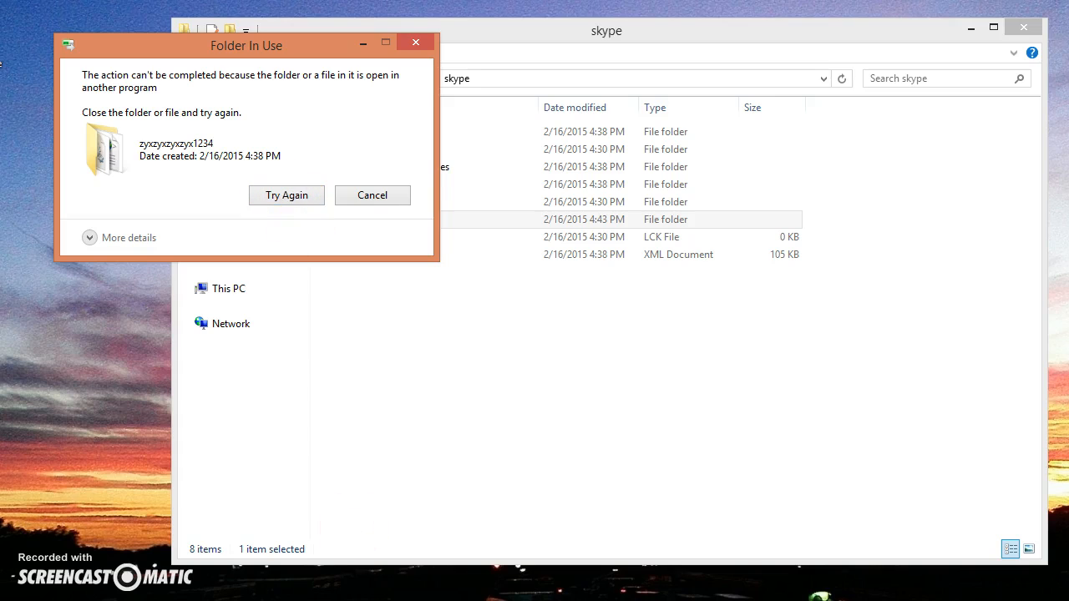
mouse_move(161, 125)
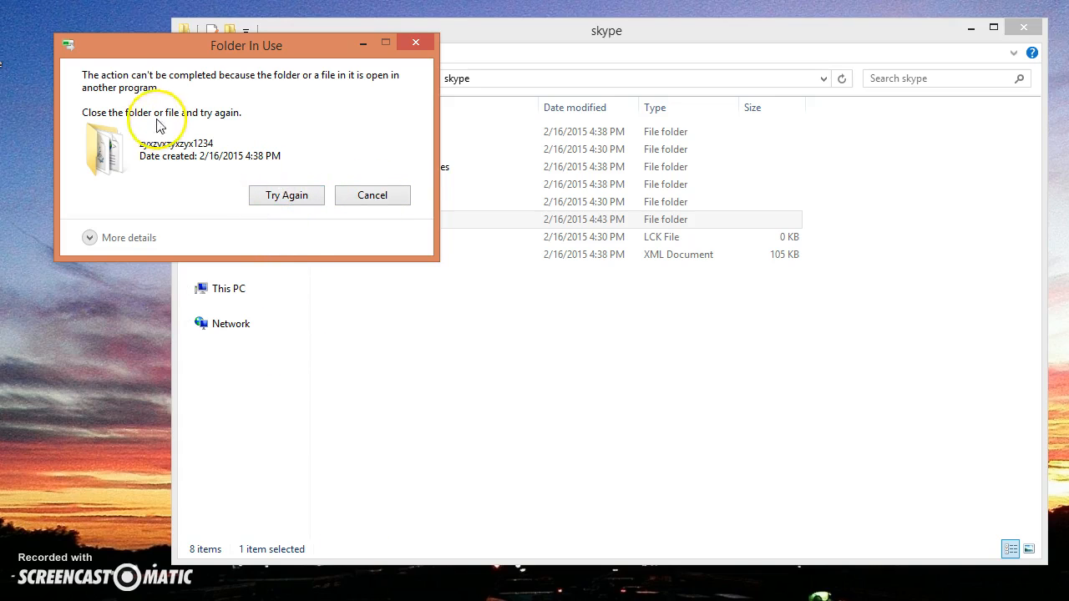
mouse_move(176, 87)
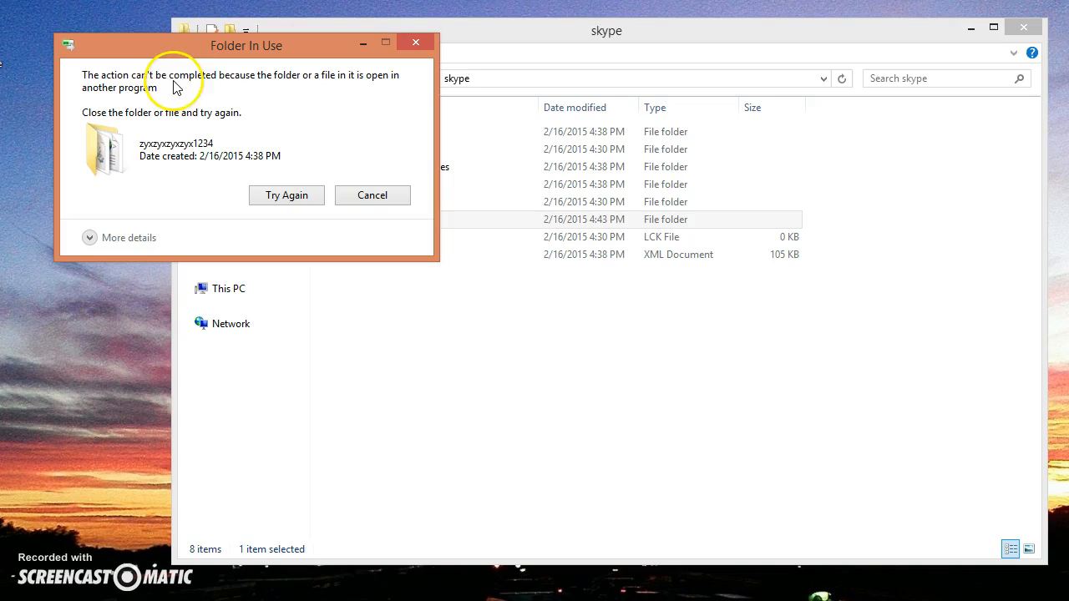
mouse_move(347, 90)
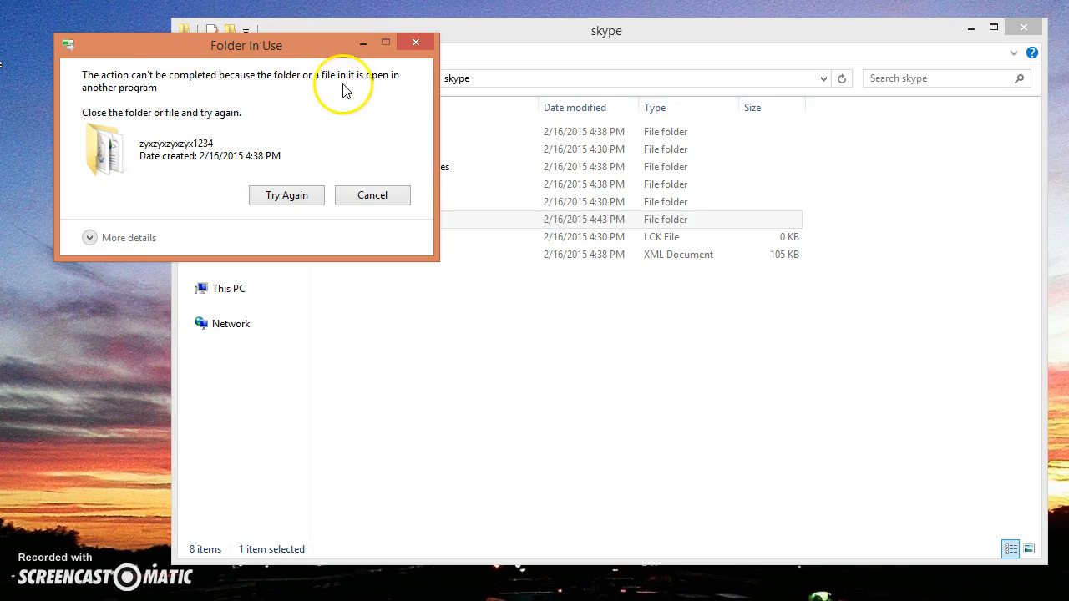
mouse_move(393, 87)
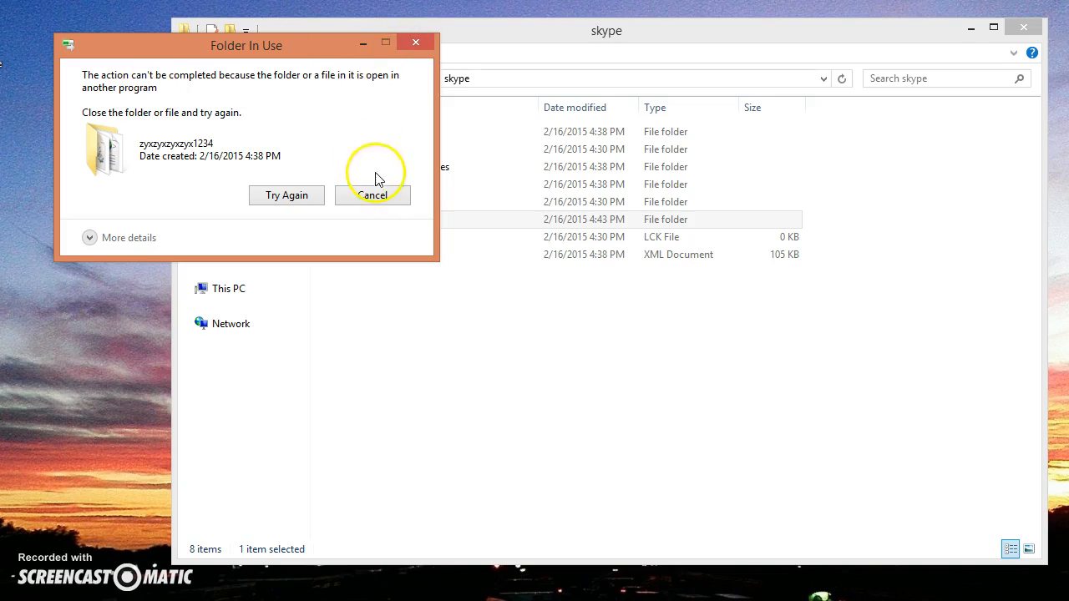
click(375, 193)
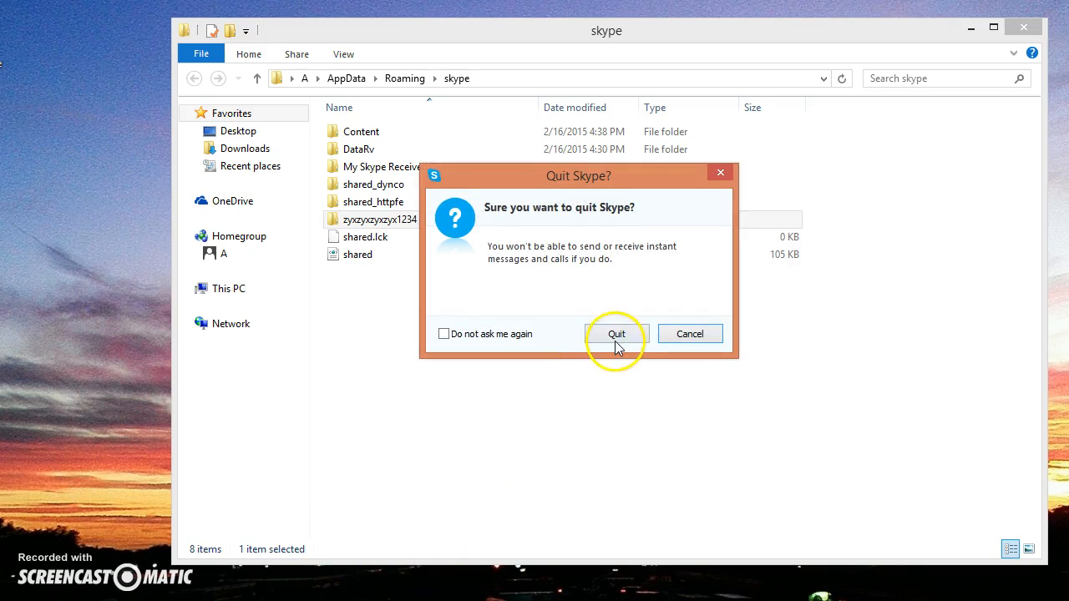
Step: Confirm the quit so Skype exits completely and releases its files
click(616, 334)
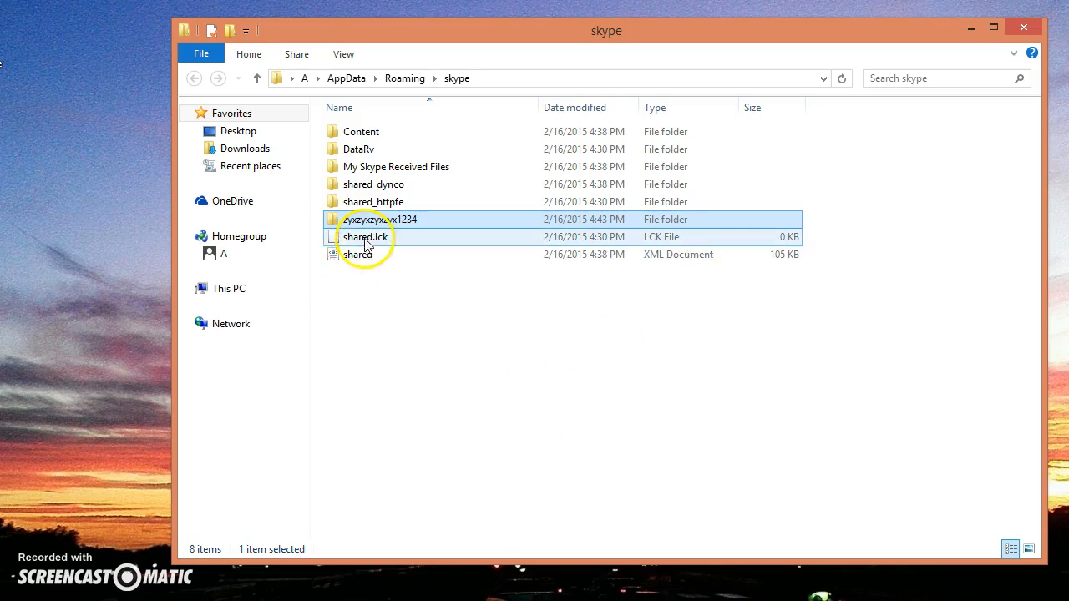
Step: Delete the username folder from AppData\Roaming\skype, leaving seven items, and reopen Skype
right_click(376, 219)
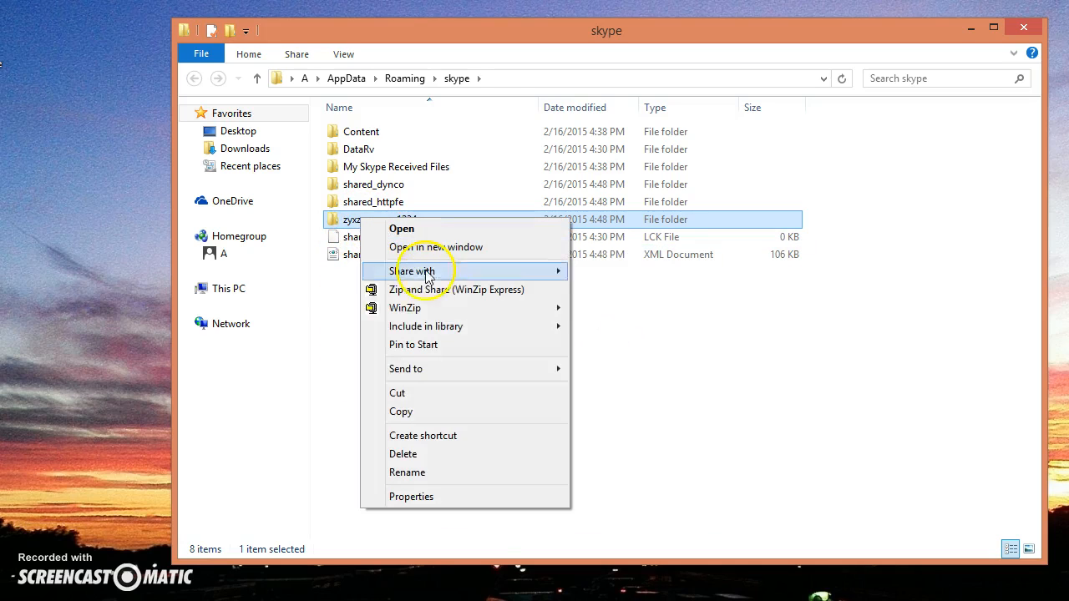
click(403, 455)
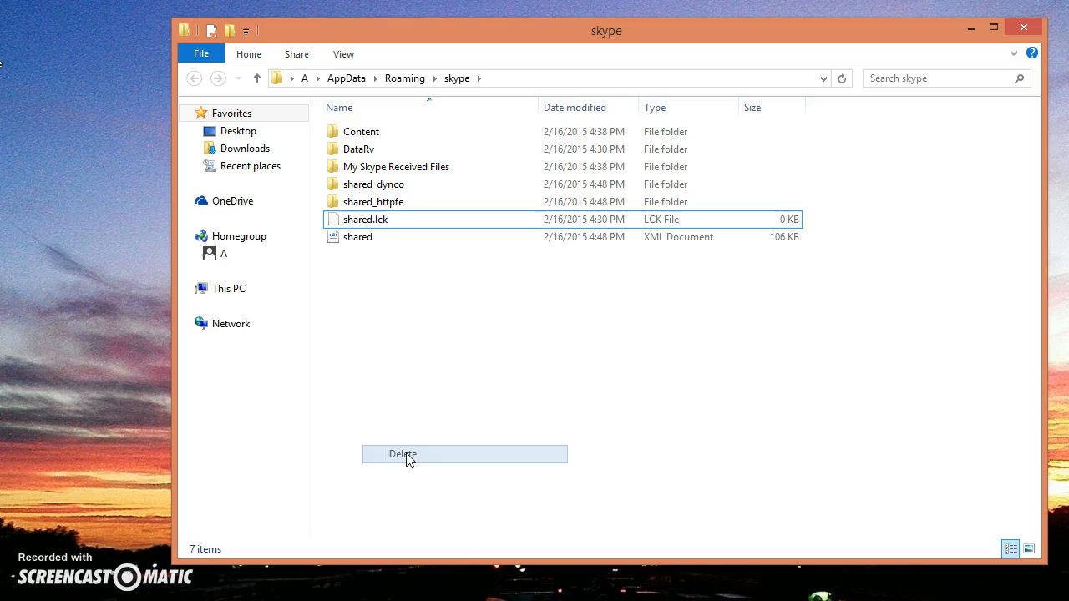
click(402, 454)
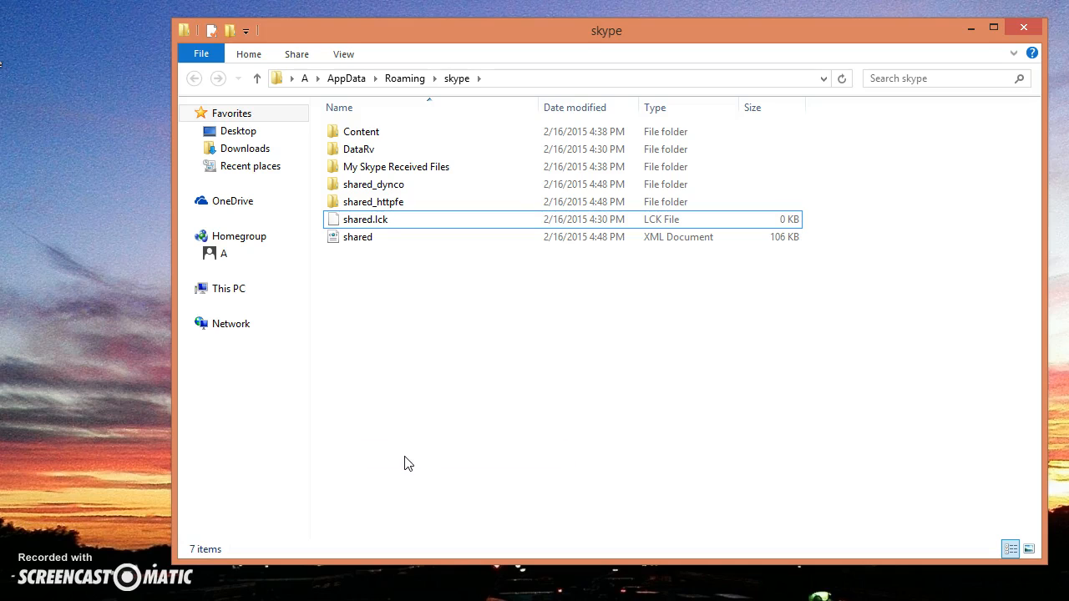
click(360, 148)
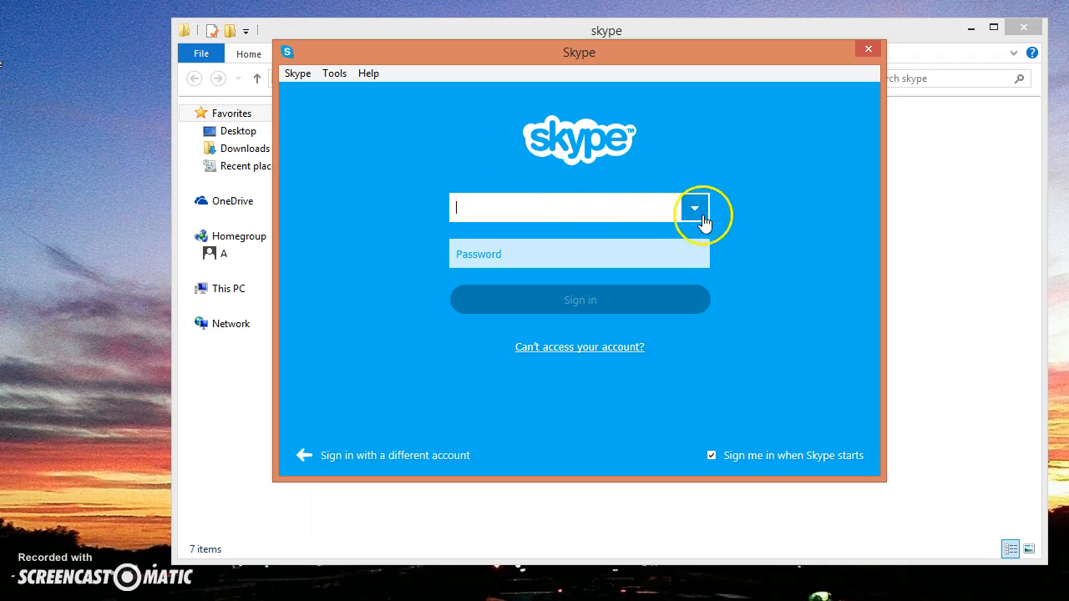
Step: Verify the sign-in username dropdown holds no saved names, then close the Skype window
click(695, 207)
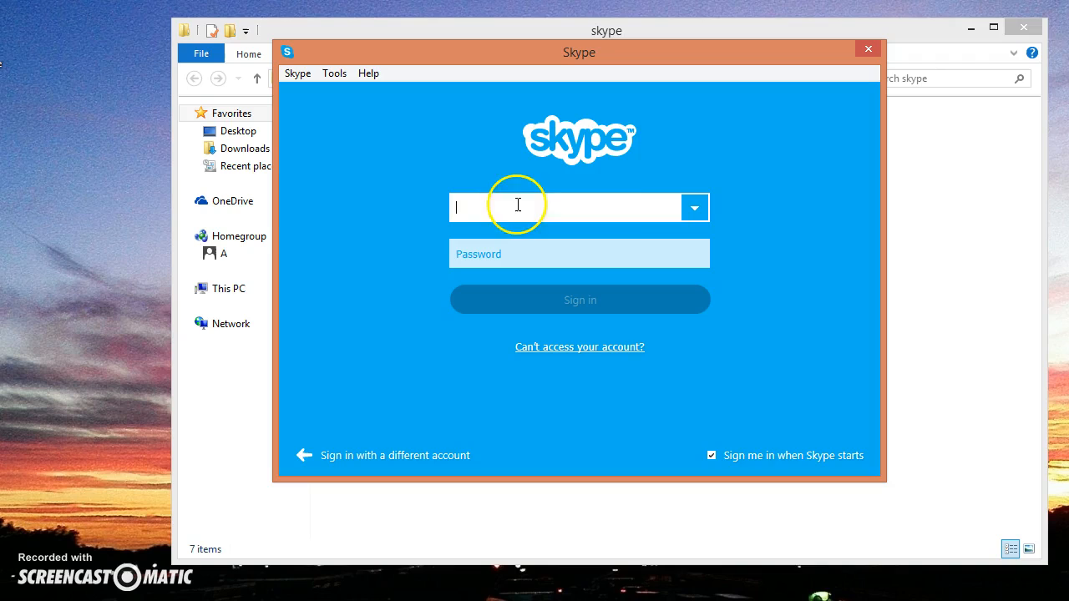
mouse_move(541, 204)
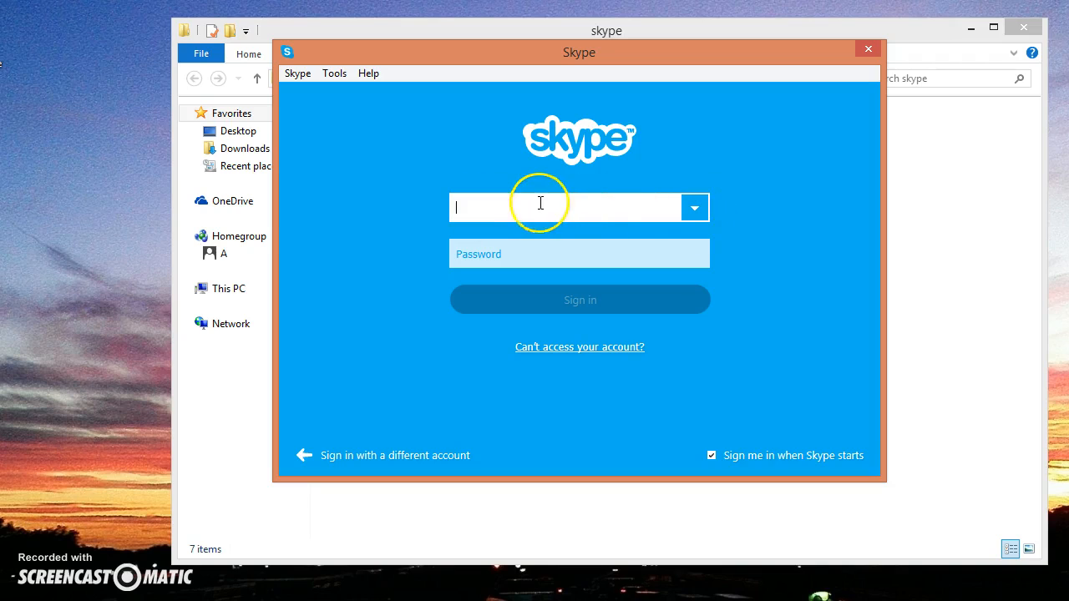
mouse_move(695, 207)
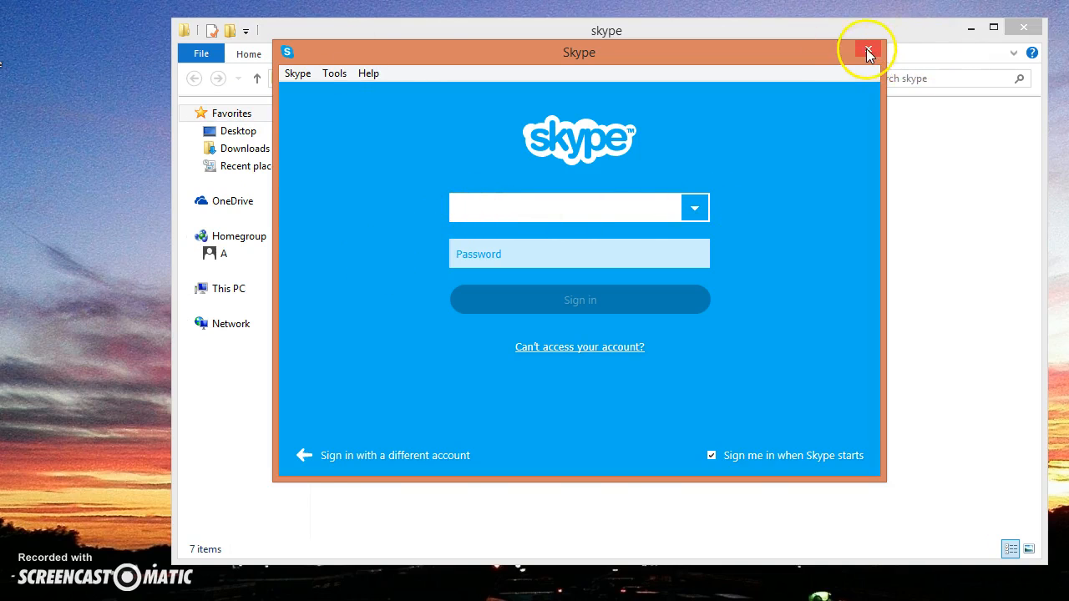
click(869, 52)
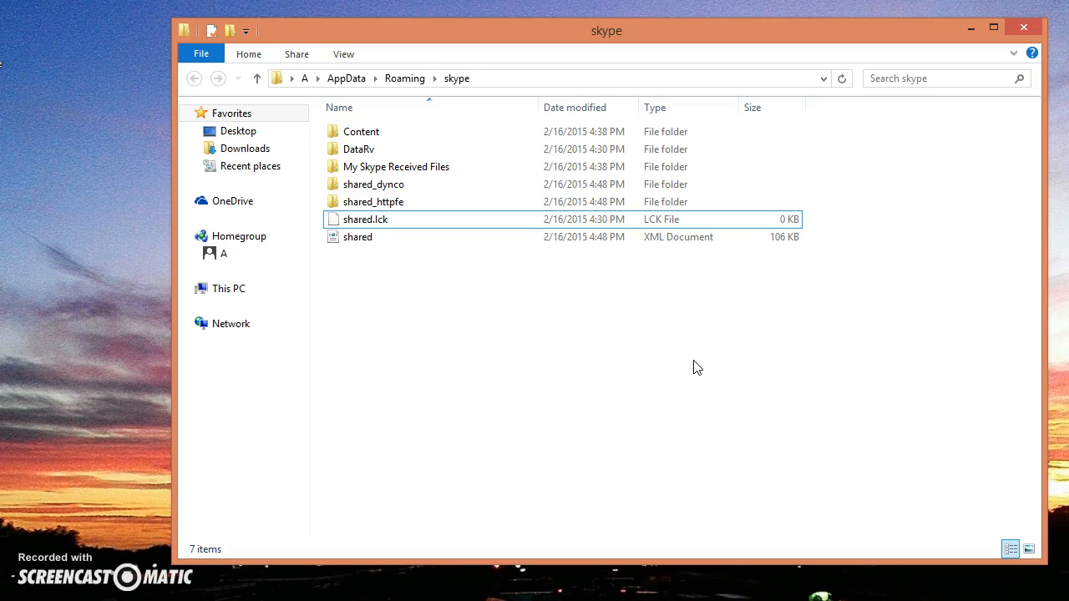
mouse_move(1022, 27)
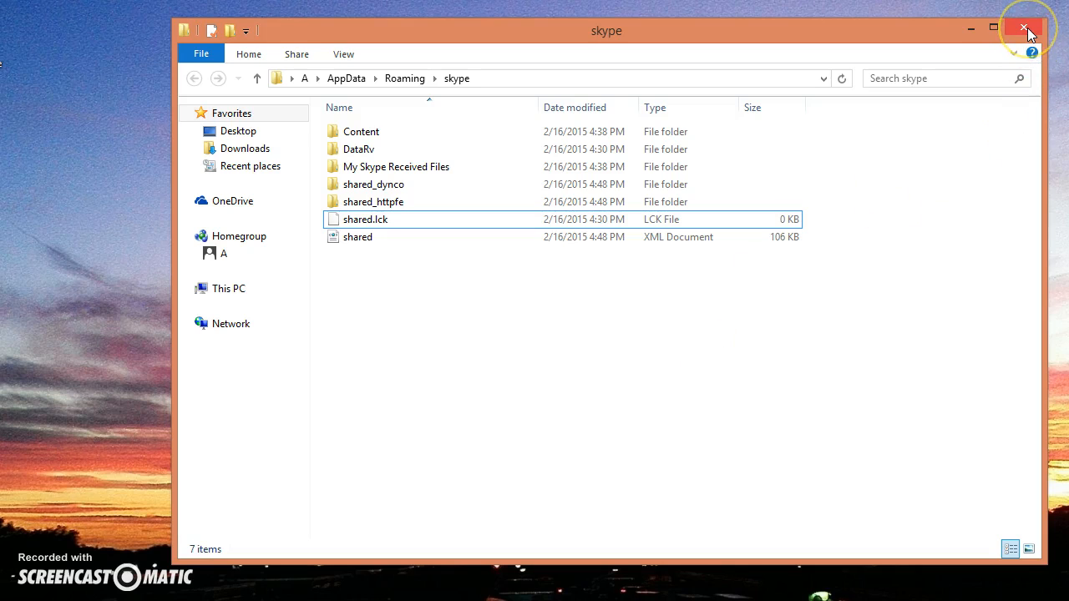
mouse_move(1023, 27)
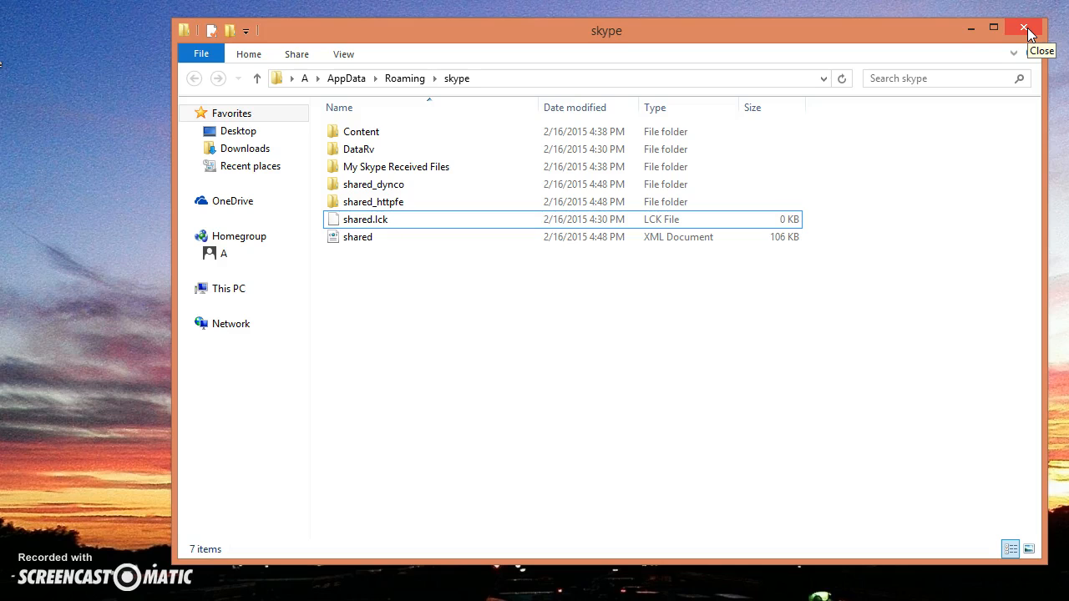